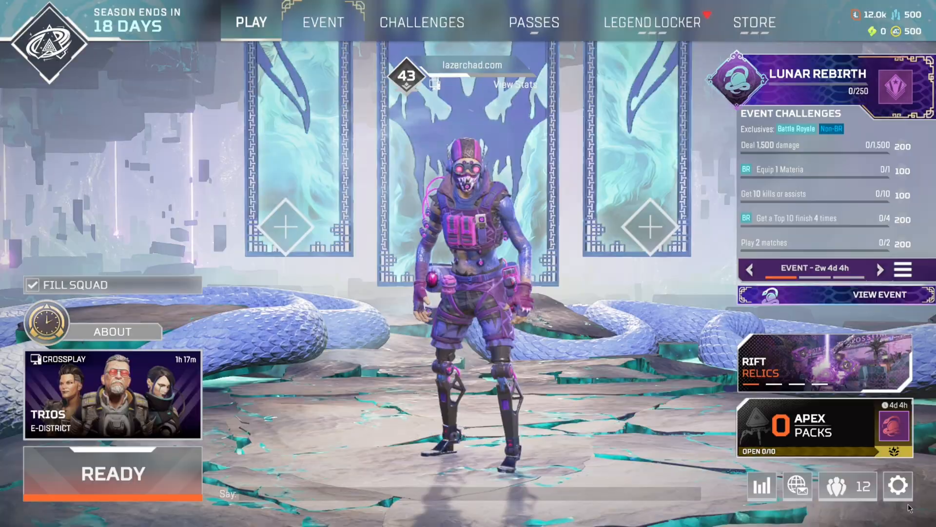
Open Apex Legends' settings from the lobby gear and go to the Video page.
click(898, 485)
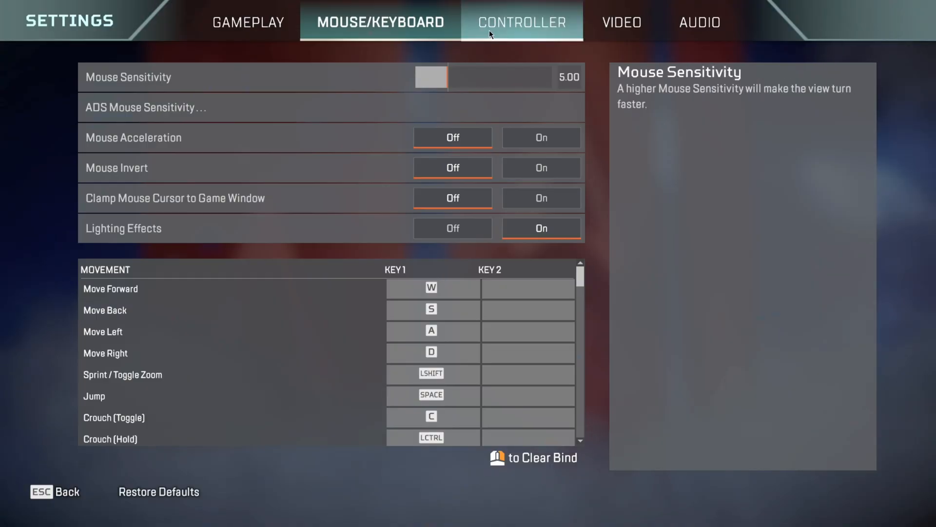
click(621, 22)
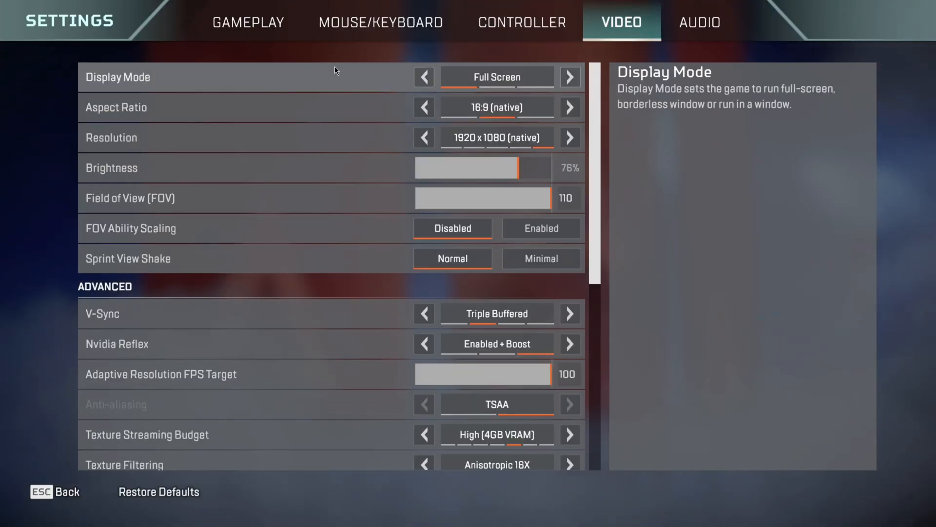
Set display mode to Borderless Window and texture streaming budget to Medium (3GB VRAM).
click(570, 77)
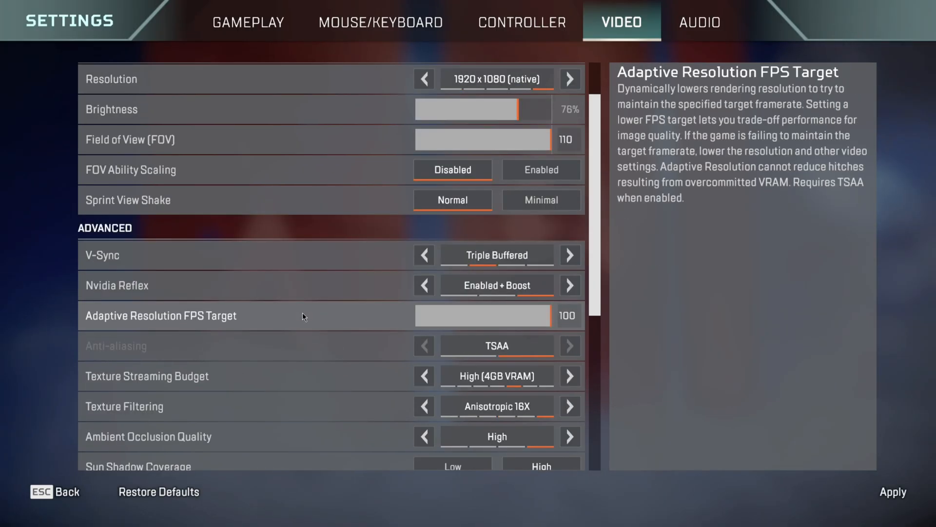
scroll(down, 3)
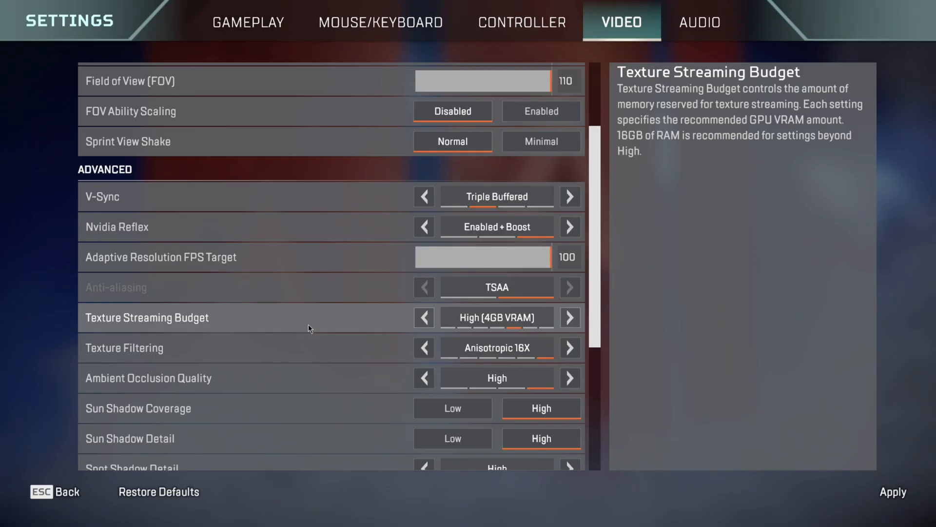
click(424, 318)
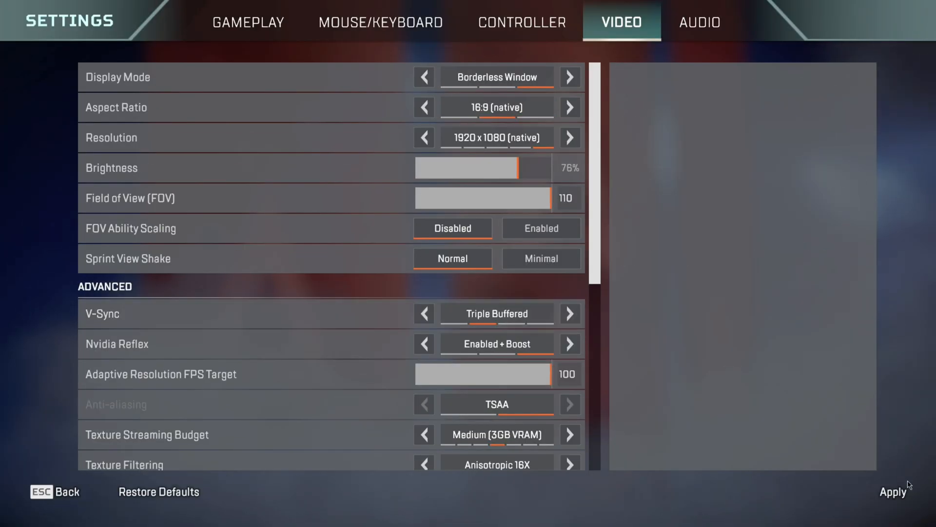
mouse_move(555, 294)
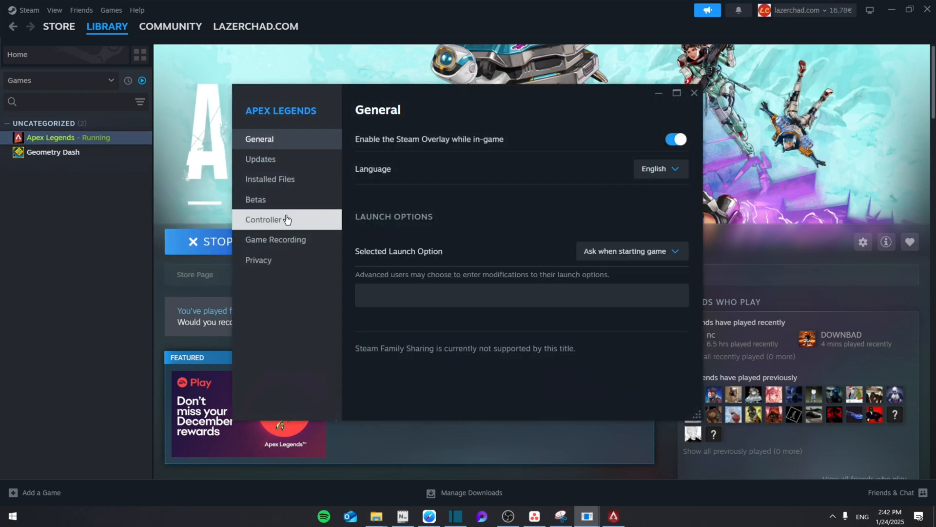
Enter launch options "+cl_interp_ratio 1 +cl_forcepreload 1 -high" for Apex Legends in Steam.
click(433, 294)
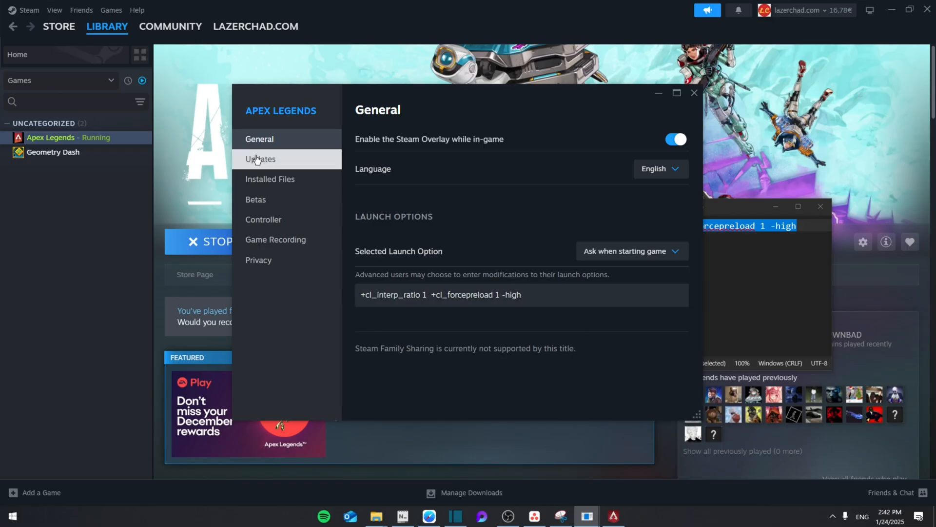
Browse Apex Legends' installed files to open its steamapps\common folder in File Explorer.
click(270, 179)
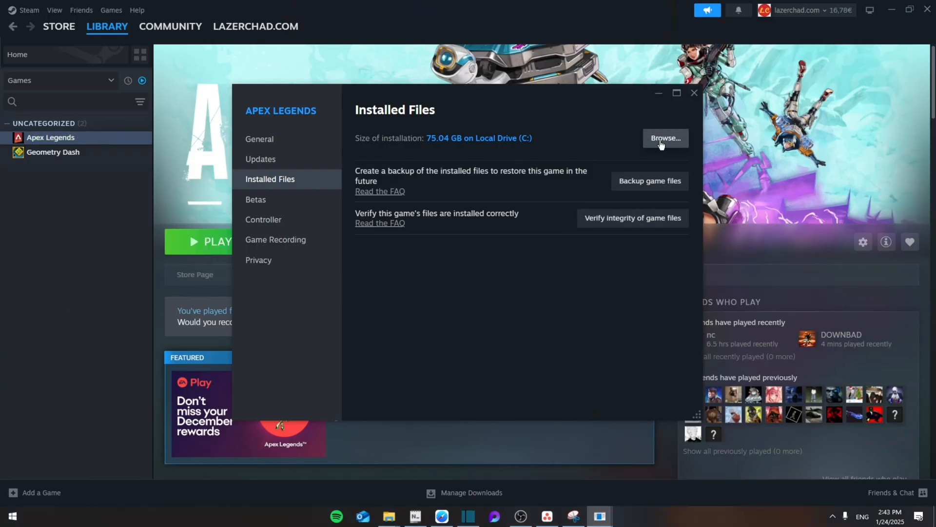
click(665, 138)
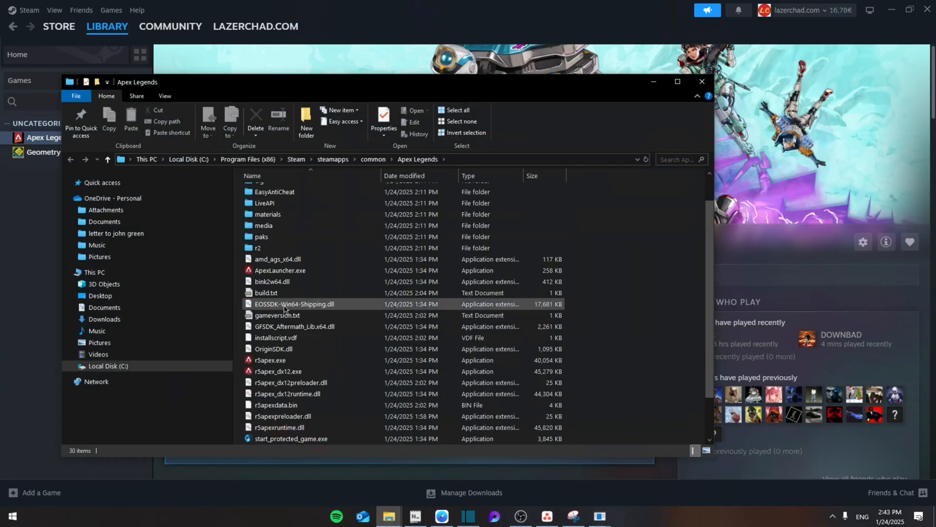
In ApexLauncher.exe's properties, disable fullscreen optimizations and enable run as administrator.
right_click(280, 270)
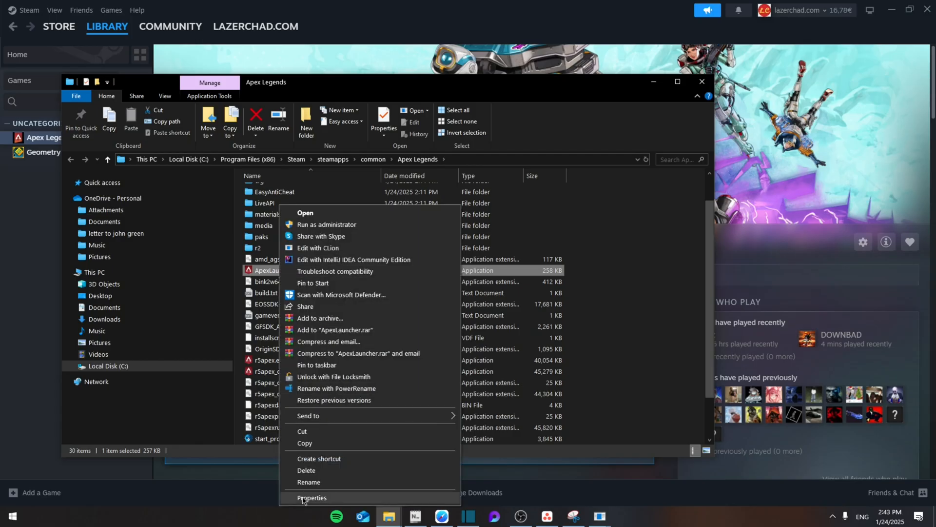
click(312, 497)
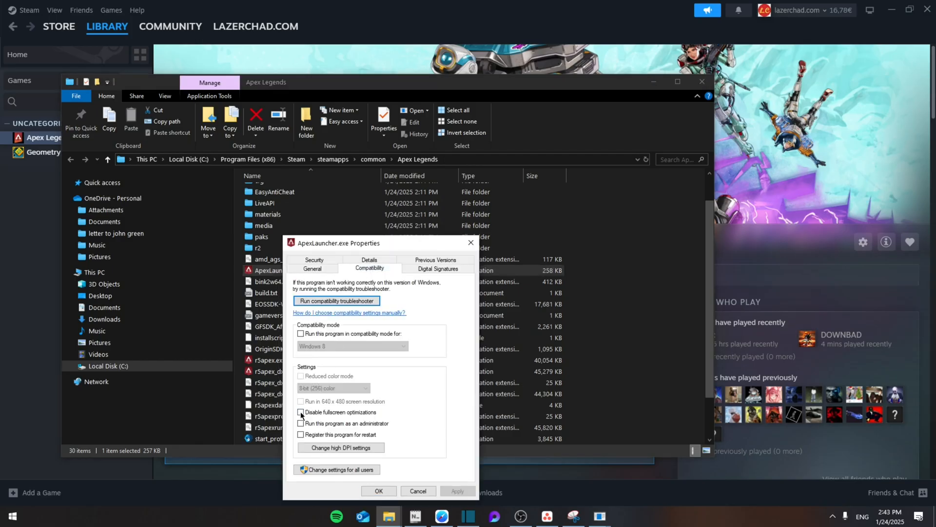
click(300, 412)
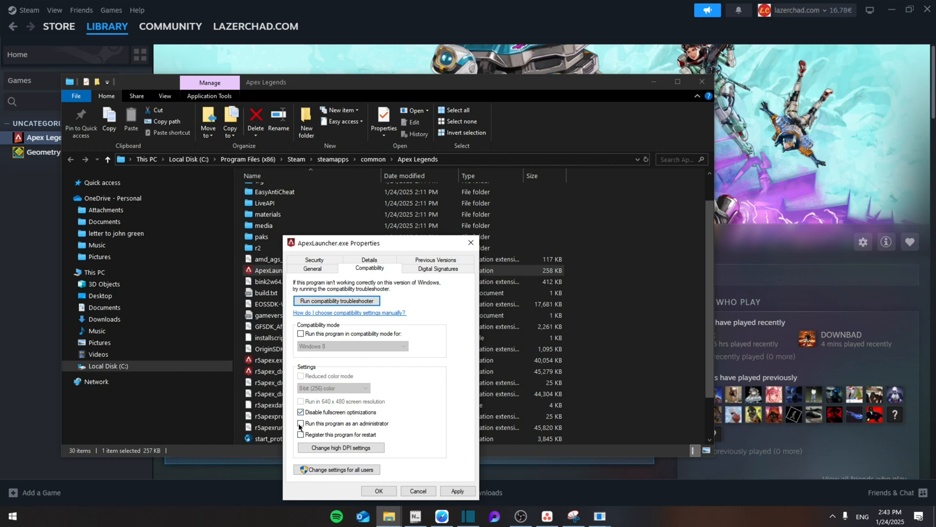
click(300, 422)
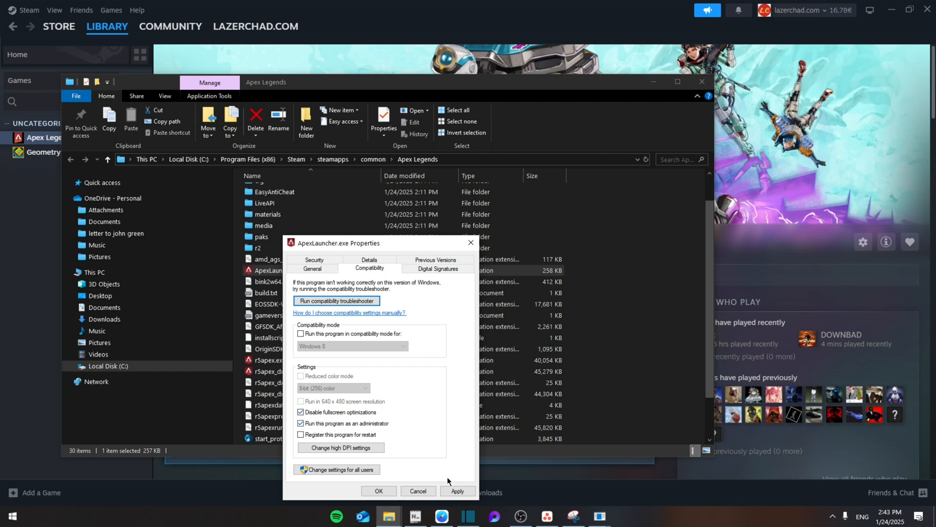